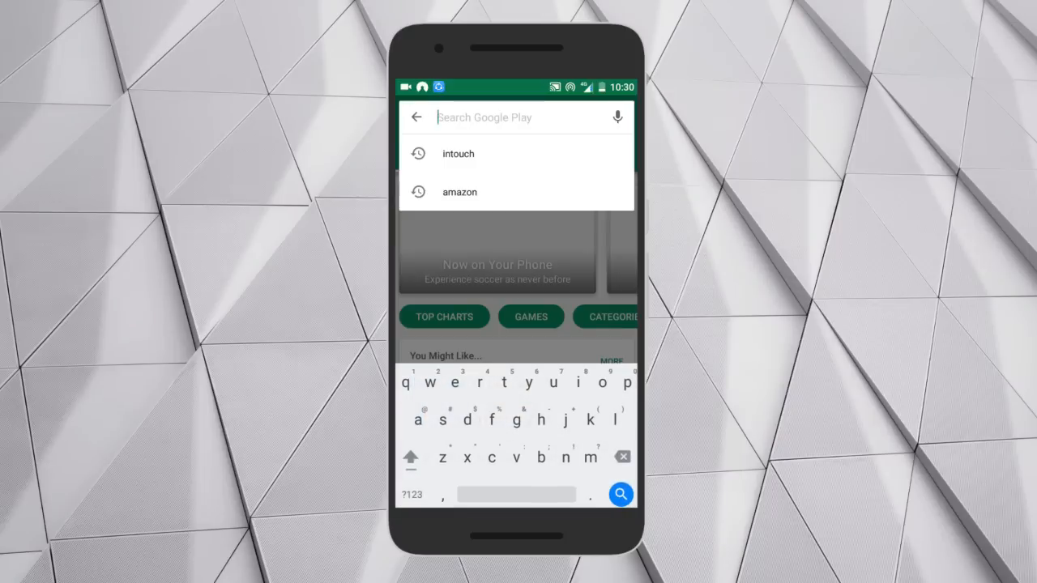
Step: Search the Play Store for 'intouch' and open InTouchApp at its welcome screen
{"action": "left_click", "coordinate": [457, 154]}
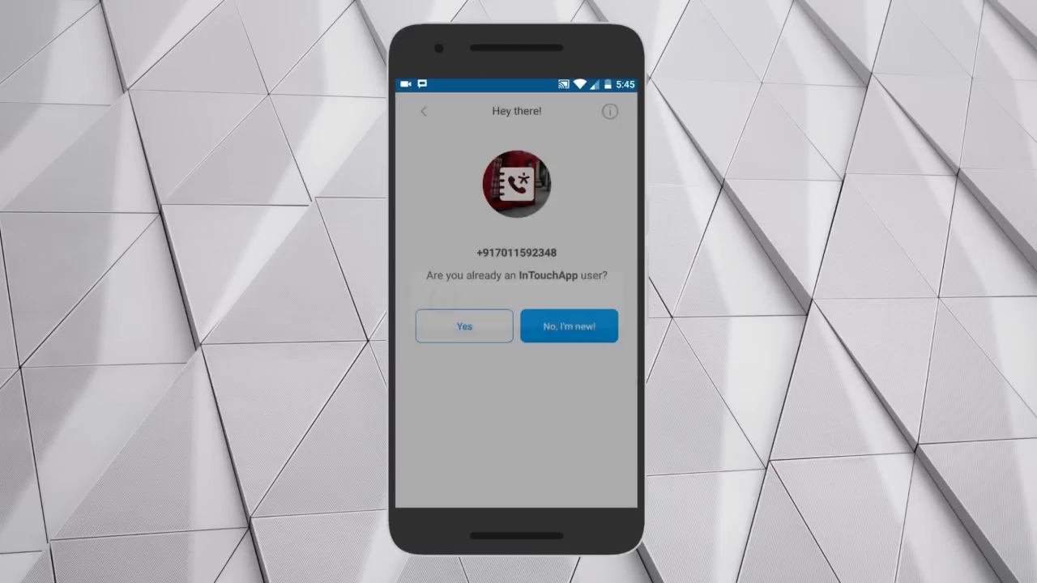
Step: Register as a new user, agree to the terms and submit the 6-digit verification code
{"action": "left_click", "coordinate": [568, 324]}
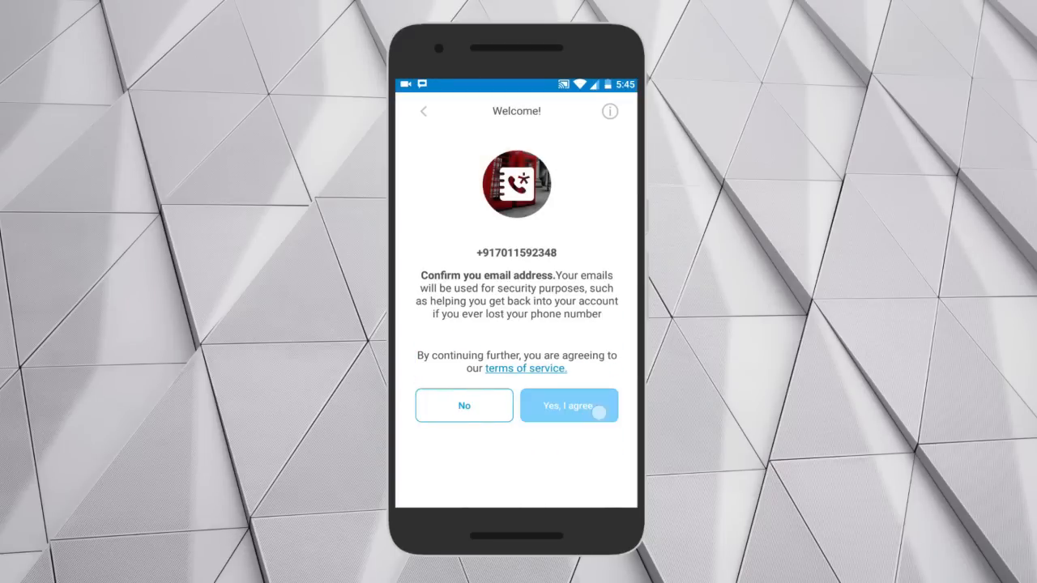
{"action": "left_click", "coordinate": [568, 405]}
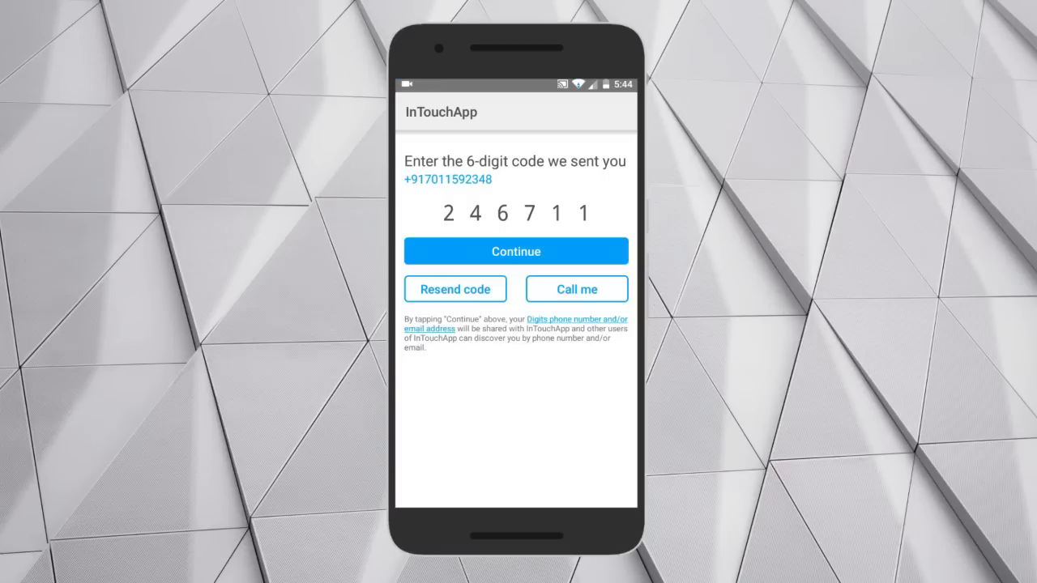
{"action": "left_click", "coordinate": [516, 251]}
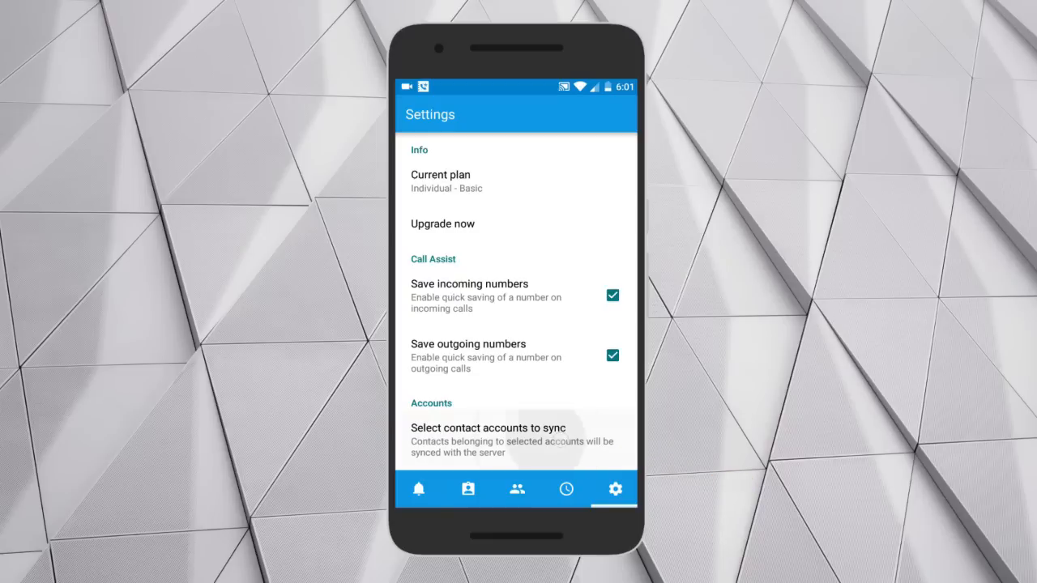
Step: Choose the phone and Google contact accounts to sync in Settings
{"action": "left_click", "coordinate": [489, 428]}
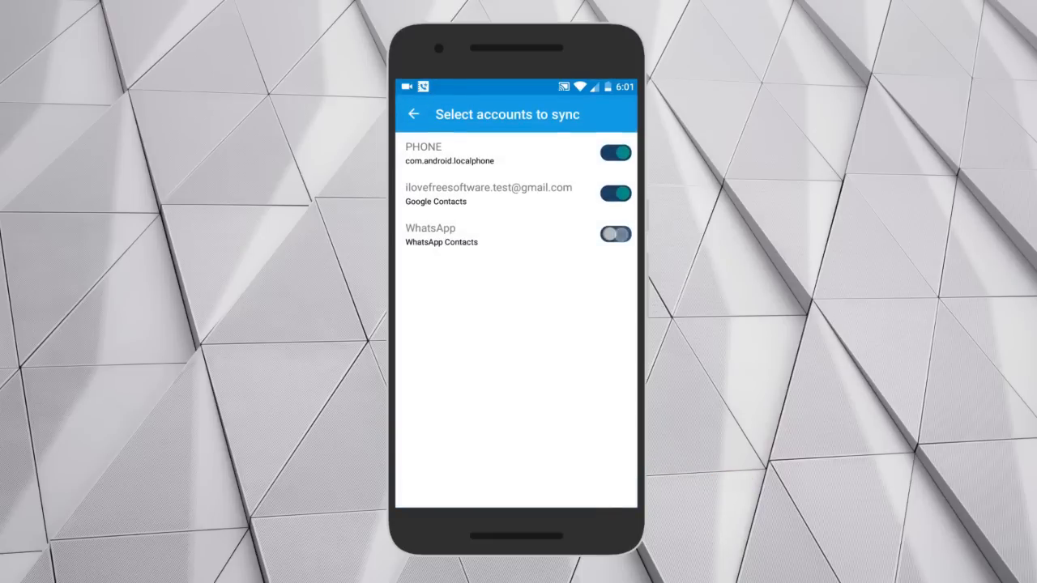
{"action": "left_click", "coordinate": [616, 233]}
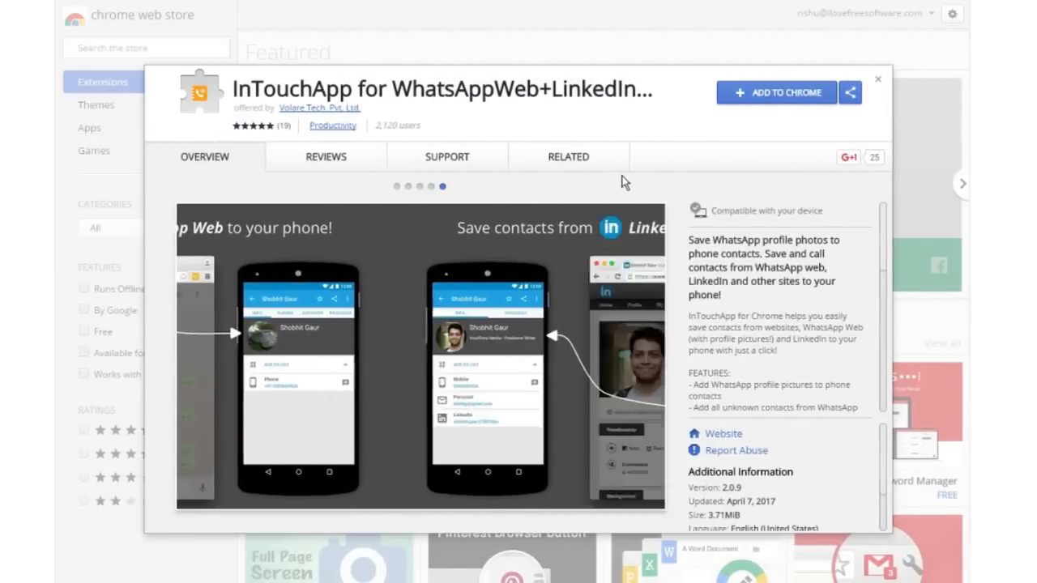
Step: Add the InTouchApp extension for WhatsApp Web and LinkedIn to Chrome
{"action": "left_click", "coordinate": [774, 92]}
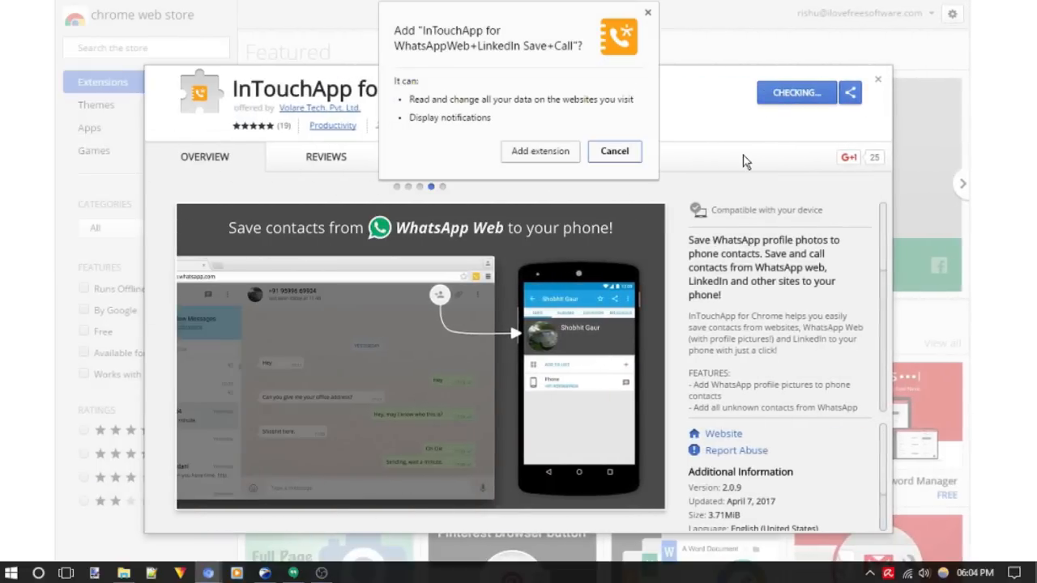
{"action": "left_click", "coordinate": [614, 150]}
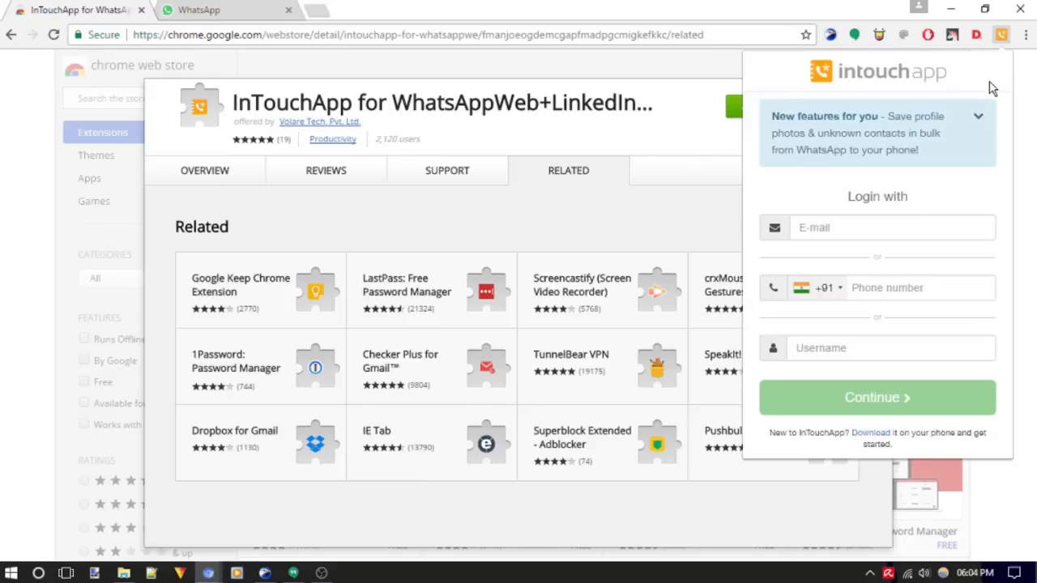
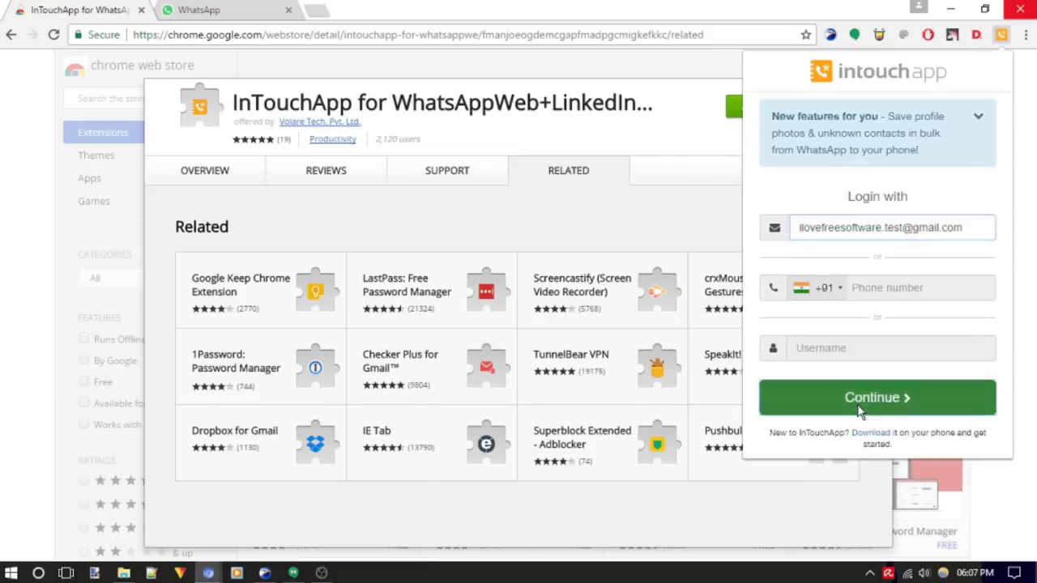
Step: Log in to the extension with the Gmail address and request a verification link
{"action": "left_click", "coordinate": [878, 397]}
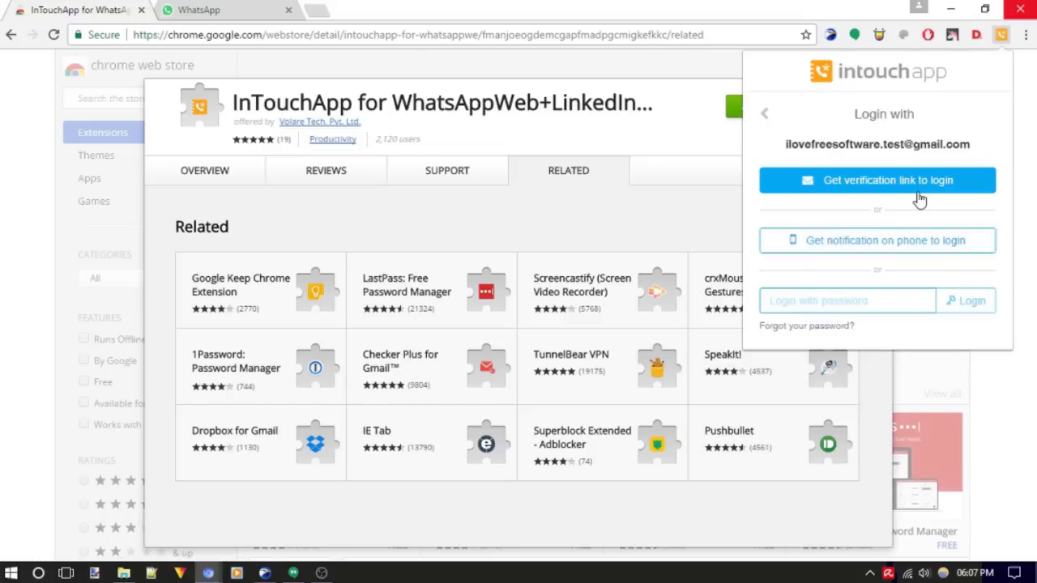
{"action": "left_click", "coordinate": [877, 180]}
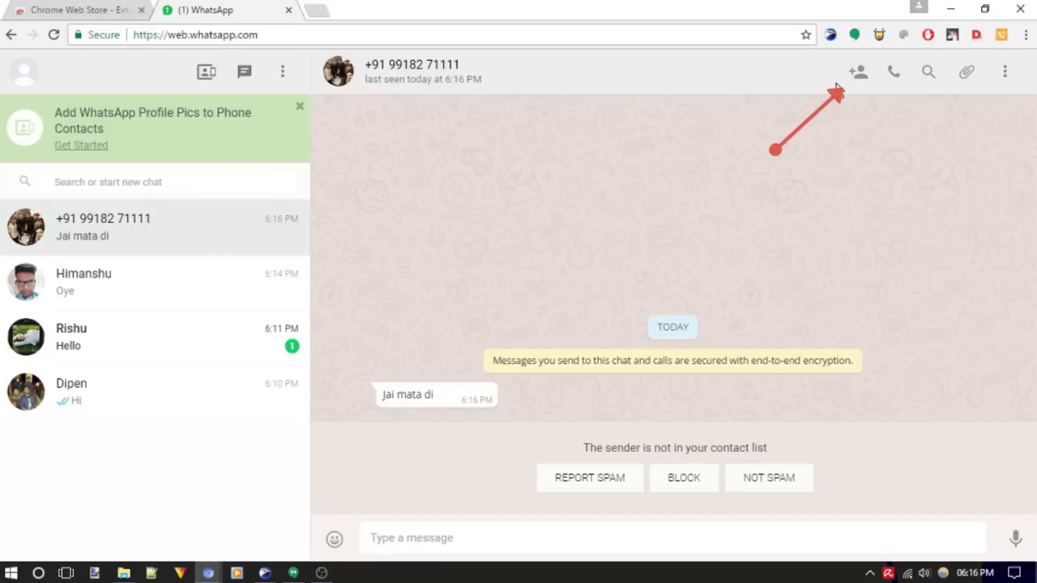
Step: Start a new InTouchApp contact from the chat's unsaved number, prefilled
{"action": "left_click", "coordinate": [859, 72]}
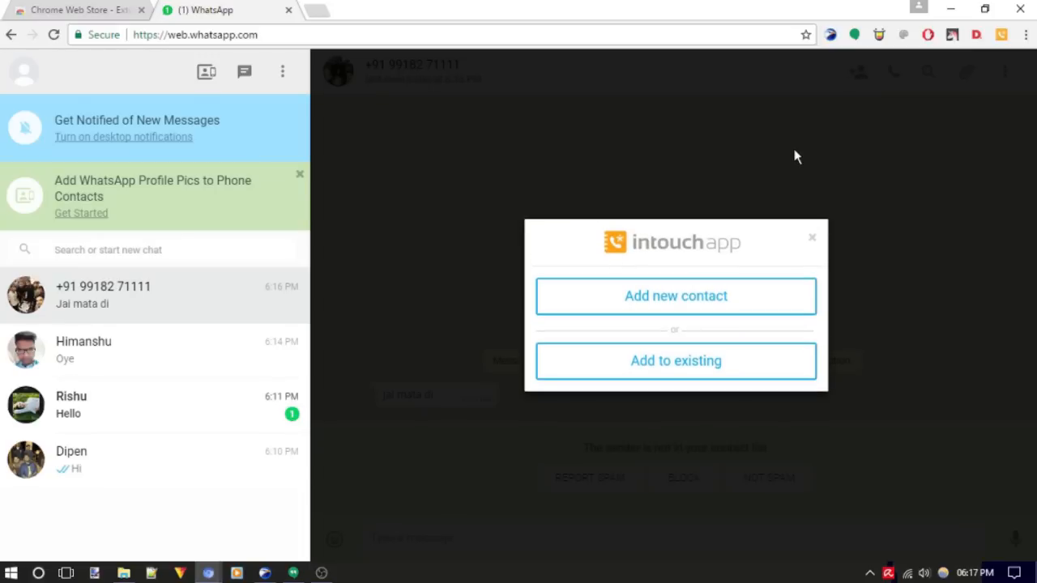
{"action": "mouse_move", "coordinate": [768, 188]}
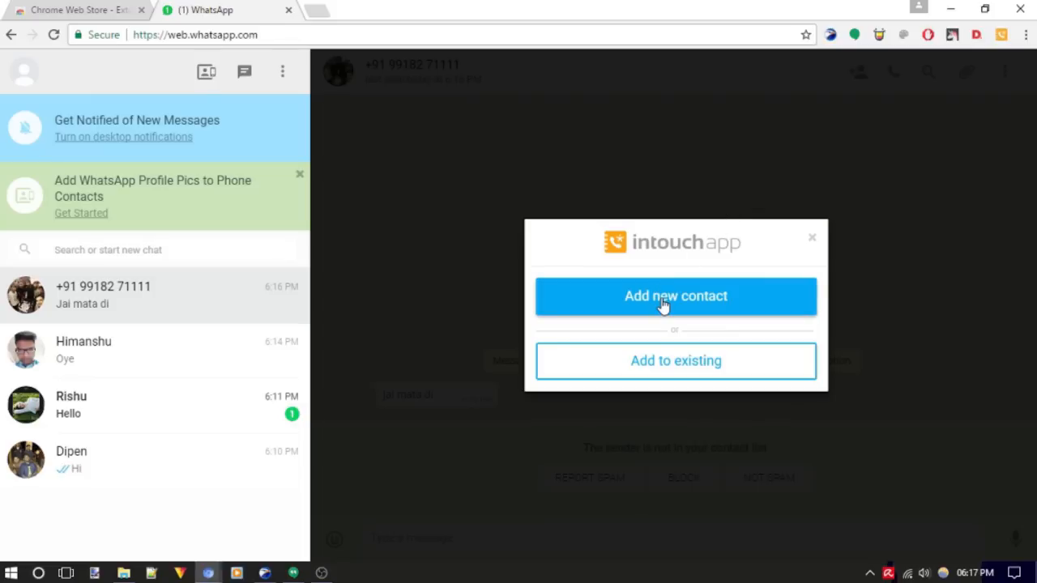
{"action": "left_click", "coordinate": [676, 295]}
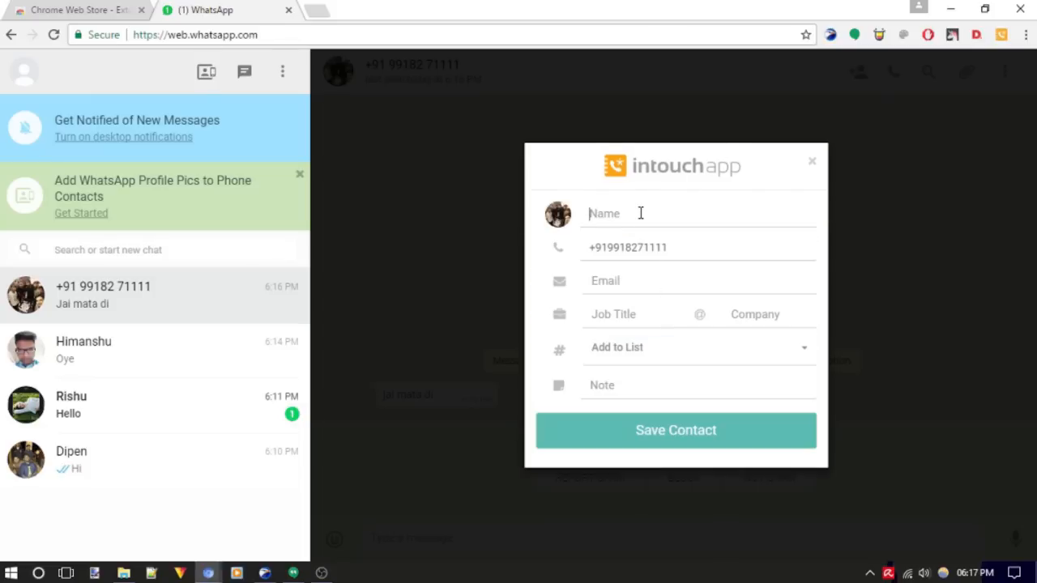
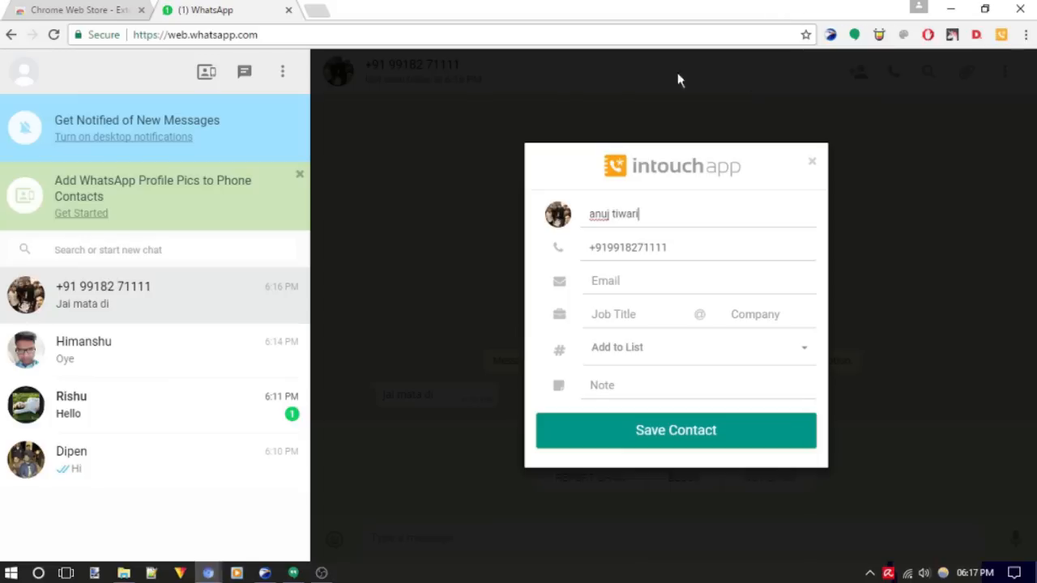
Step: Name the new contact 'anuj' and save it, getting a success confirmation
{"action": "left_click", "coordinate": [675, 431]}
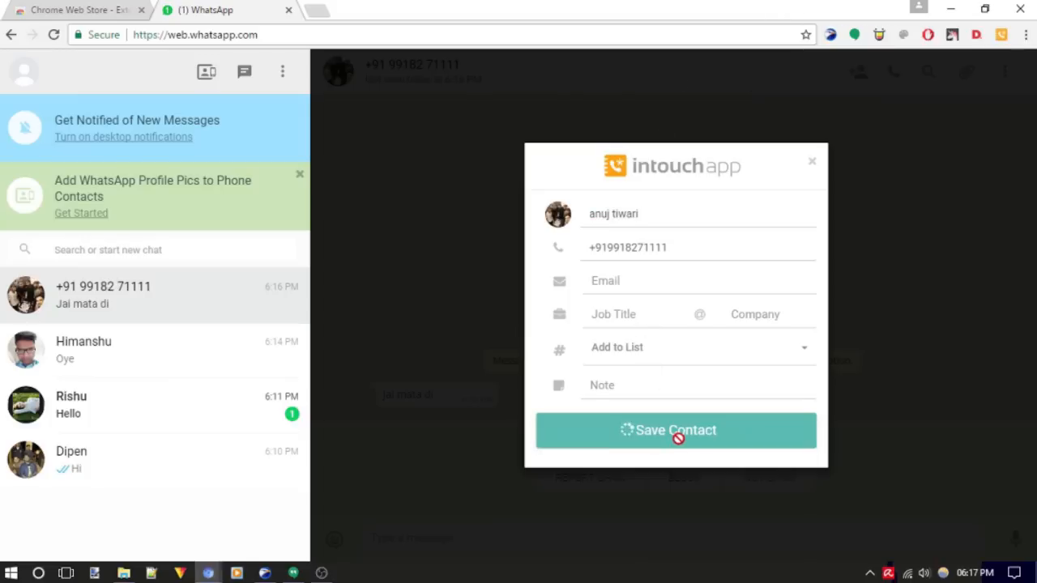
{"action": "left_click", "coordinate": [676, 431]}
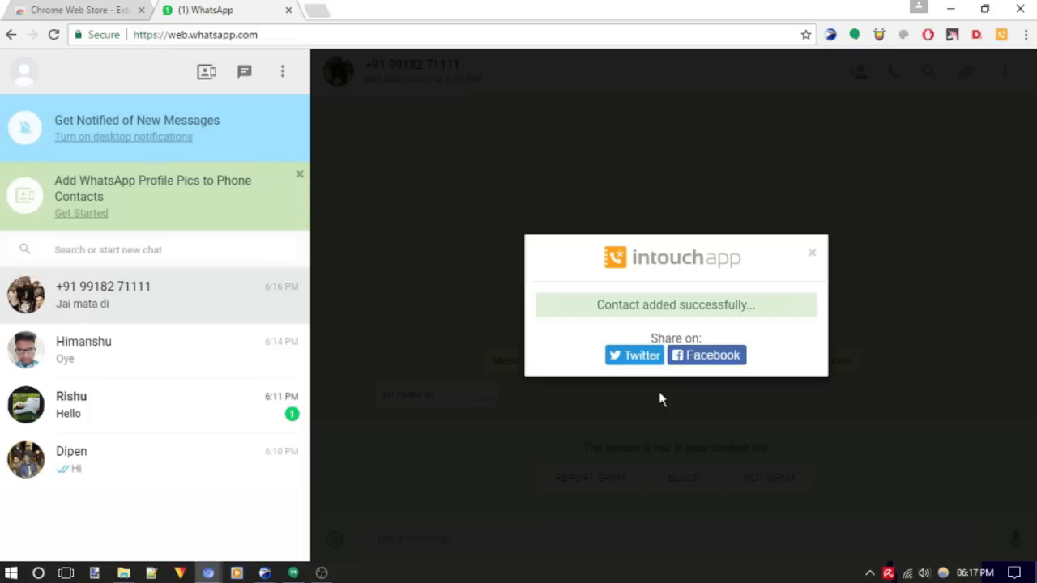
{"action": "mouse_move", "coordinate": [640, 291]}
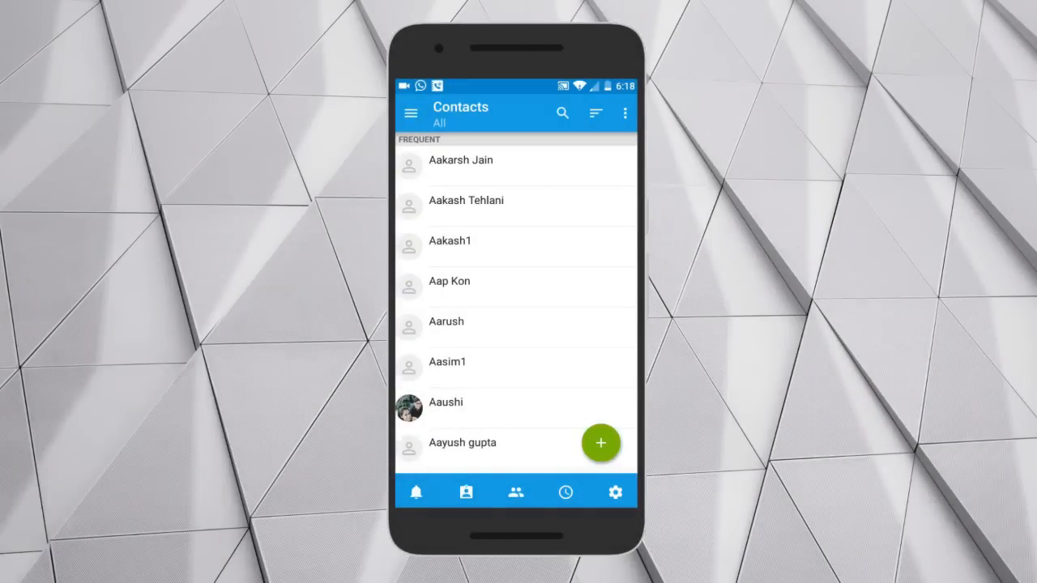
Step: Reveal the contact book's overflow menu with the 'Sync now' option
{"action": "left_click", "coordinate": [625, 114]}
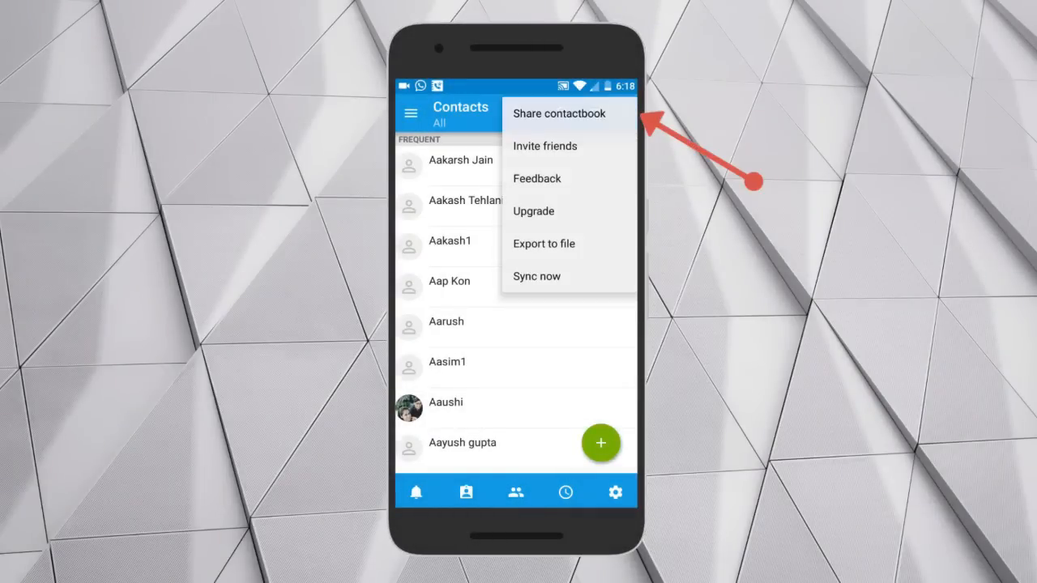